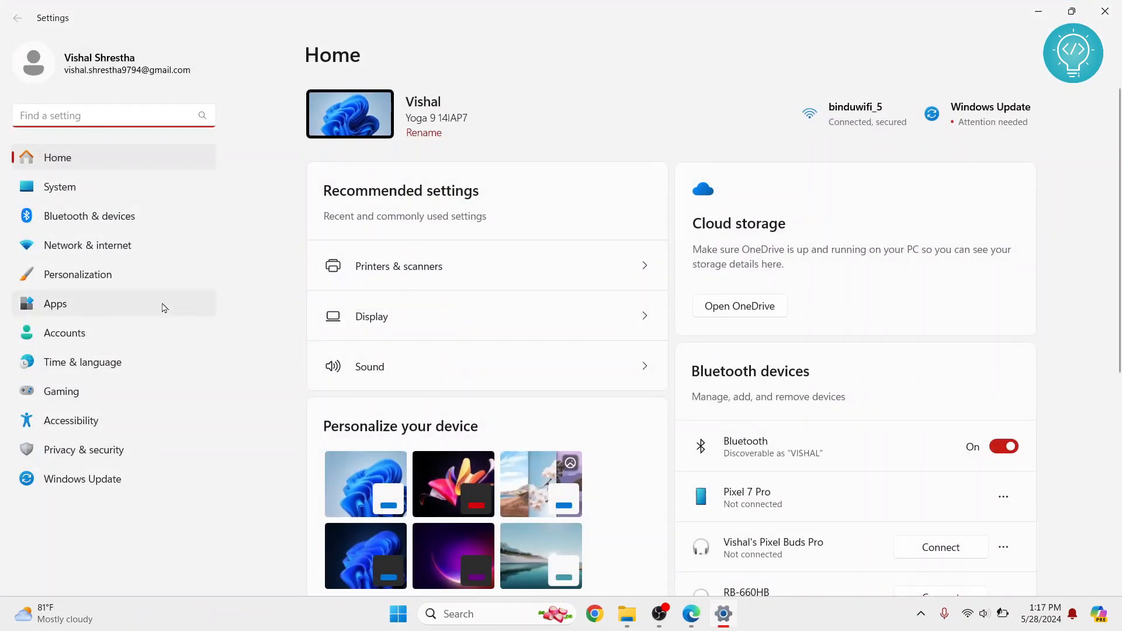
{"action": "mouse_move", "coordinate": [60, 187]}
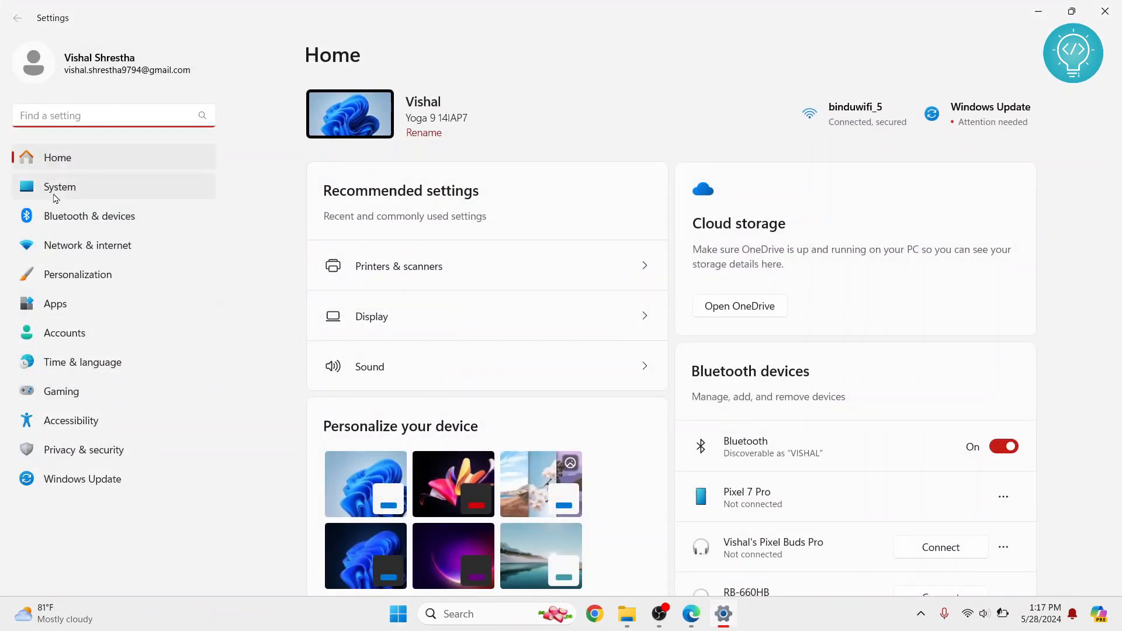
Step: Go to System and scroll down through its categories toward About
{"action": "left_click", "coordinate": [59, 187]}
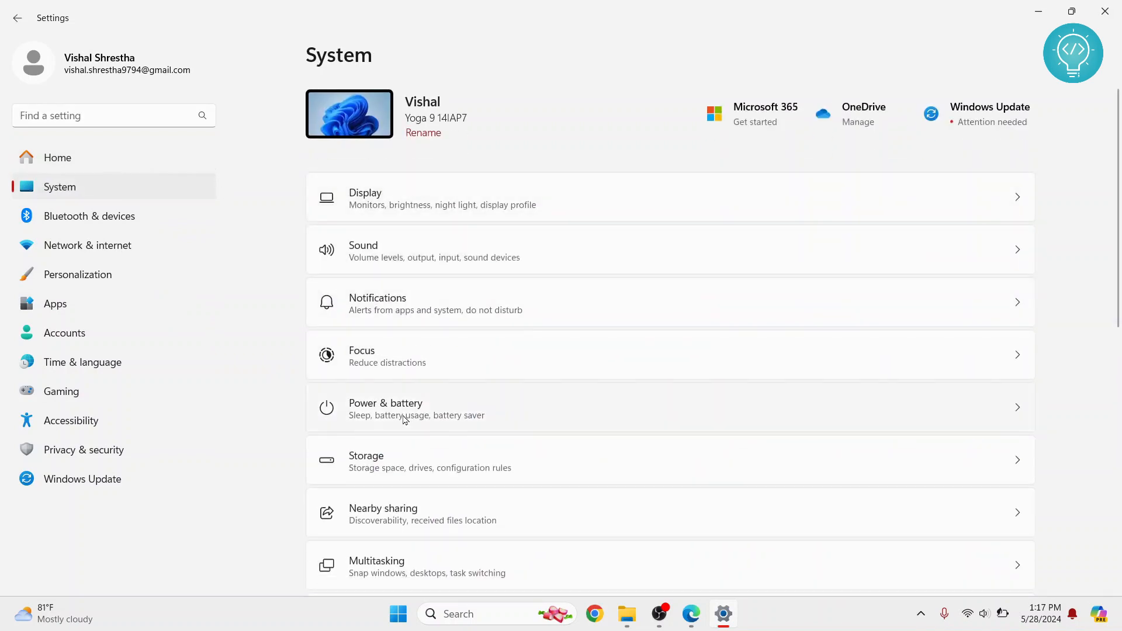
{"action": "scroll", "scroll_direction": "down", "scroll_amount": 3}
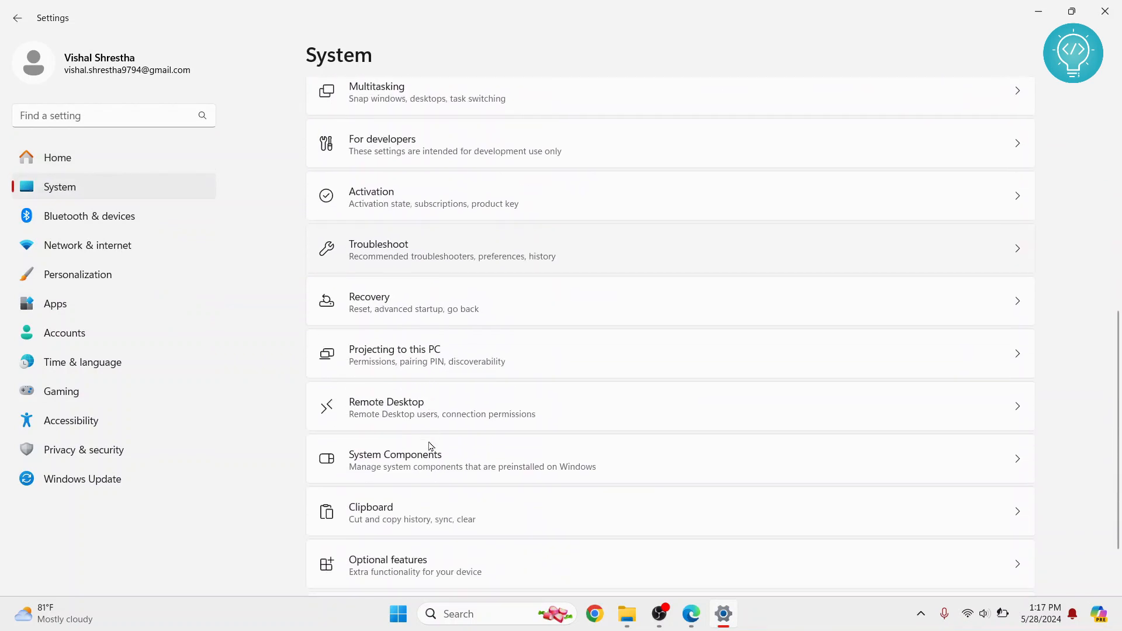
{"action": "scroll", "scroll_direction": "down", "scroll_amount": 3}
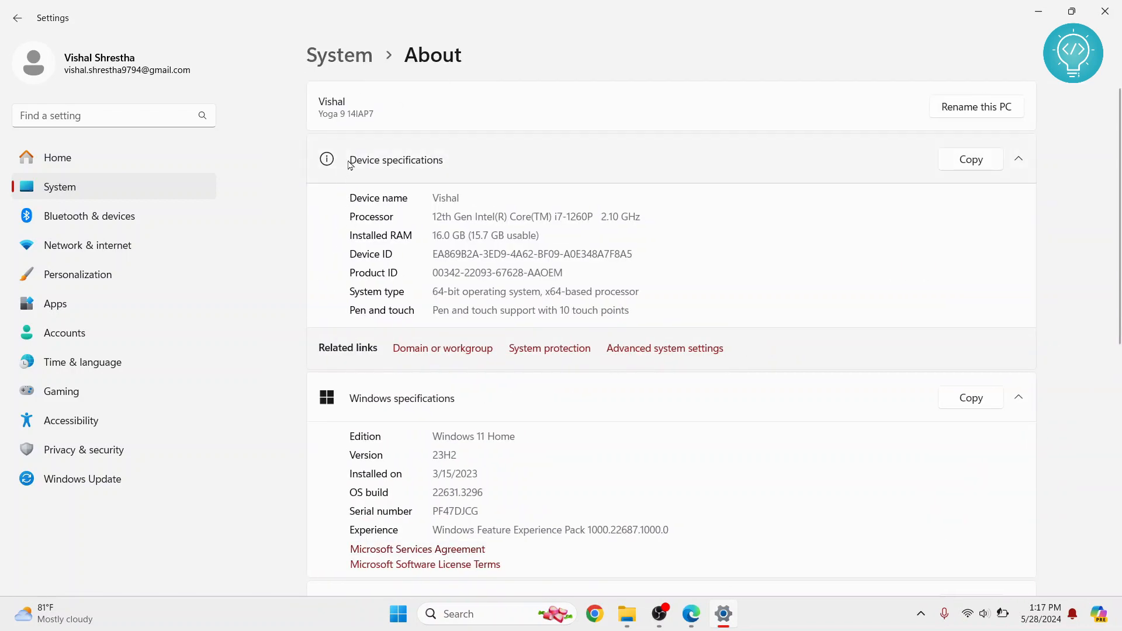
Step: Scroll the About page down to Support details and back up to Device specifications
{"action": "scroll", "scroll_direction": "down", "scroll_amount": 3}
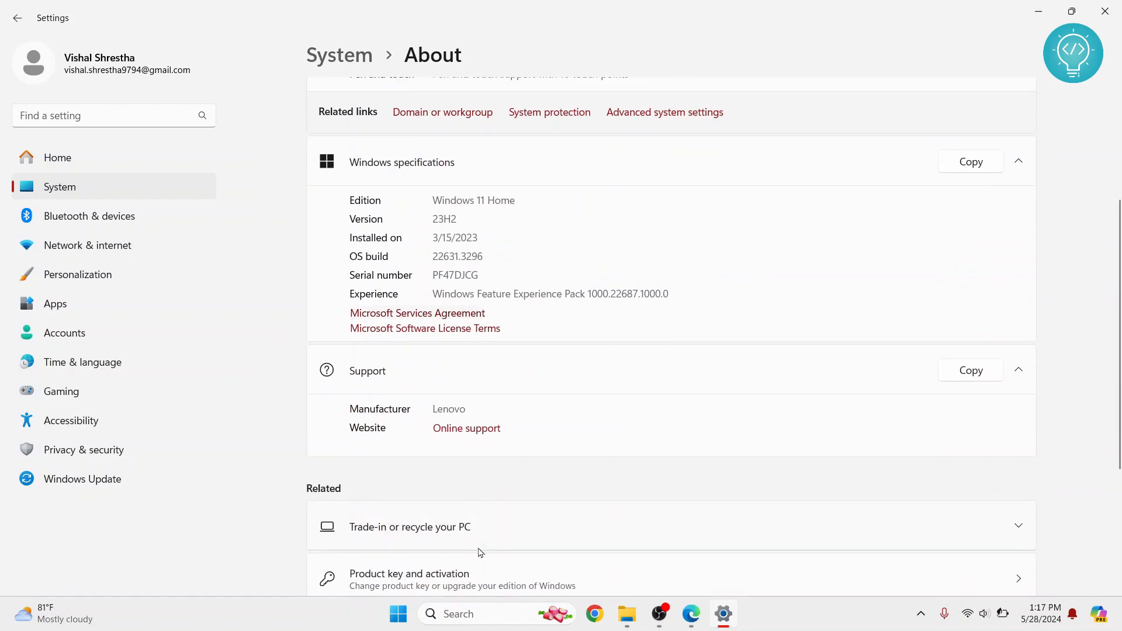
{"action": "scroll", "scroll_direction": "up", "scroll_amount": 3}
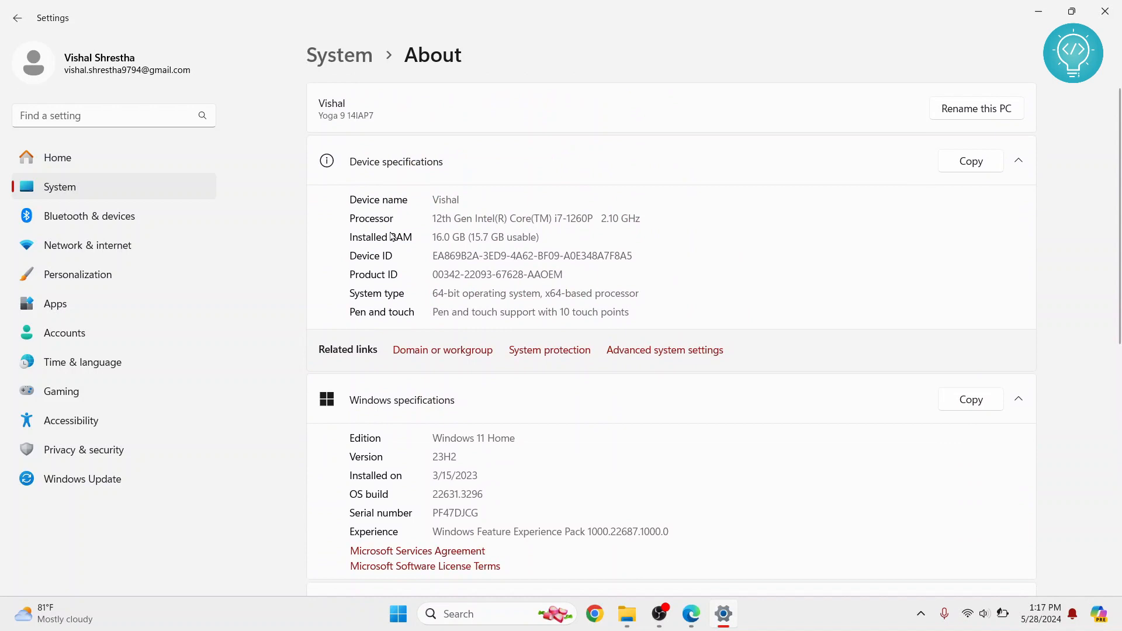
{"action": "mouse_move", "coordinate": [391, 301]}
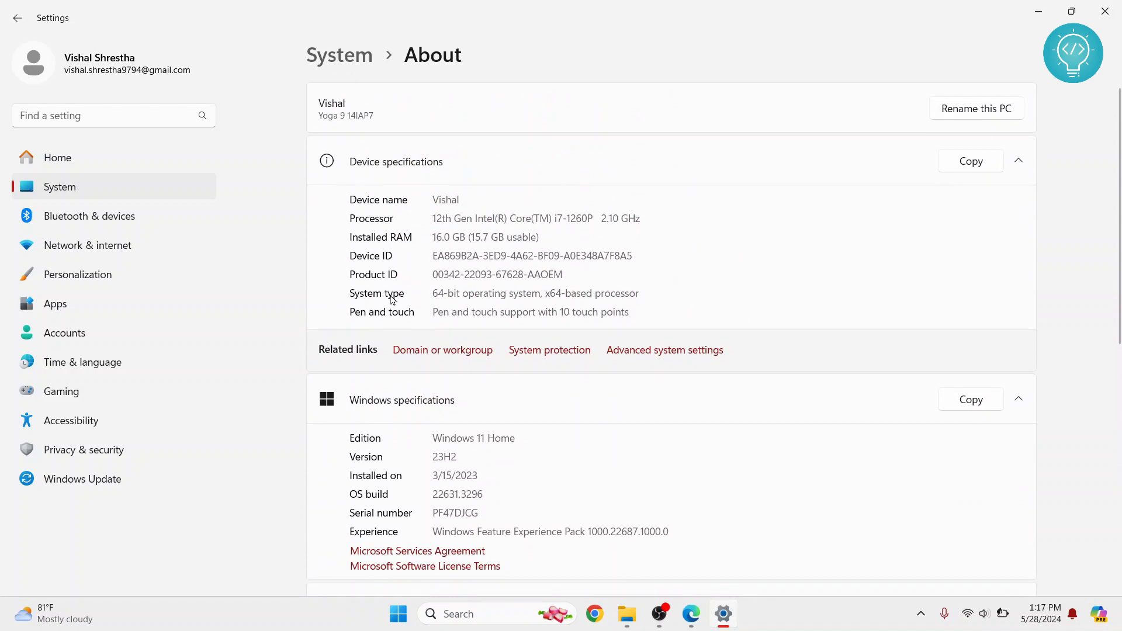
{"action": "mouse_move", "coordinate": [442, 294]}
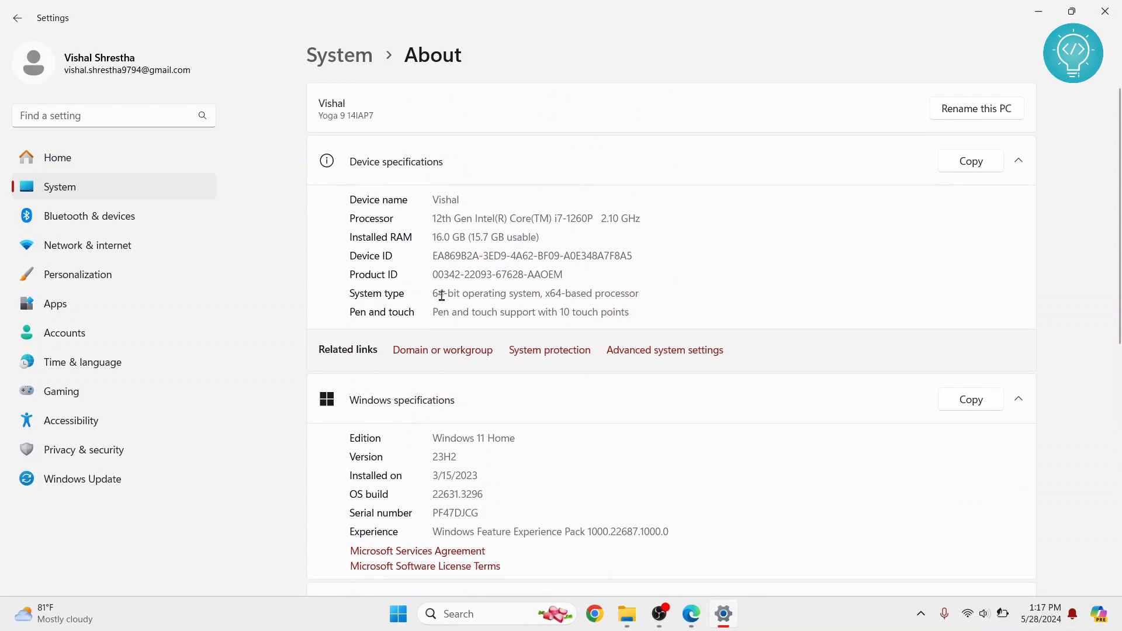
{"action": "mouse_move", "coordinate": [543, 298]}
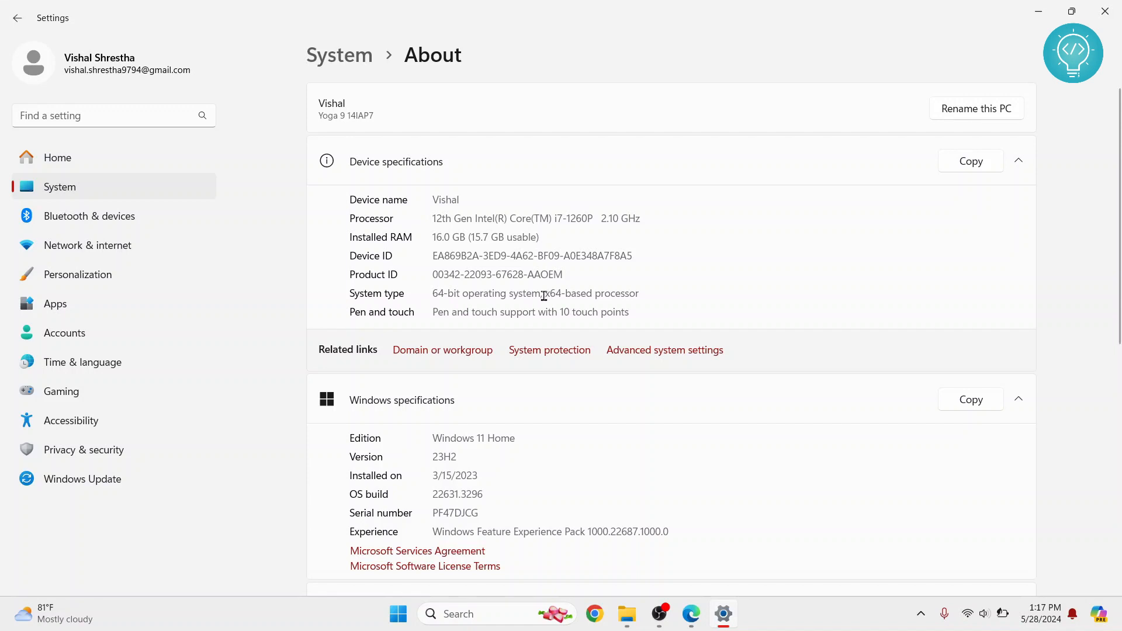
Step: Highlight parts of the System type value, ending on '64-bit operating system'
{"action": "double_click", "coordinate": [591, 293]}
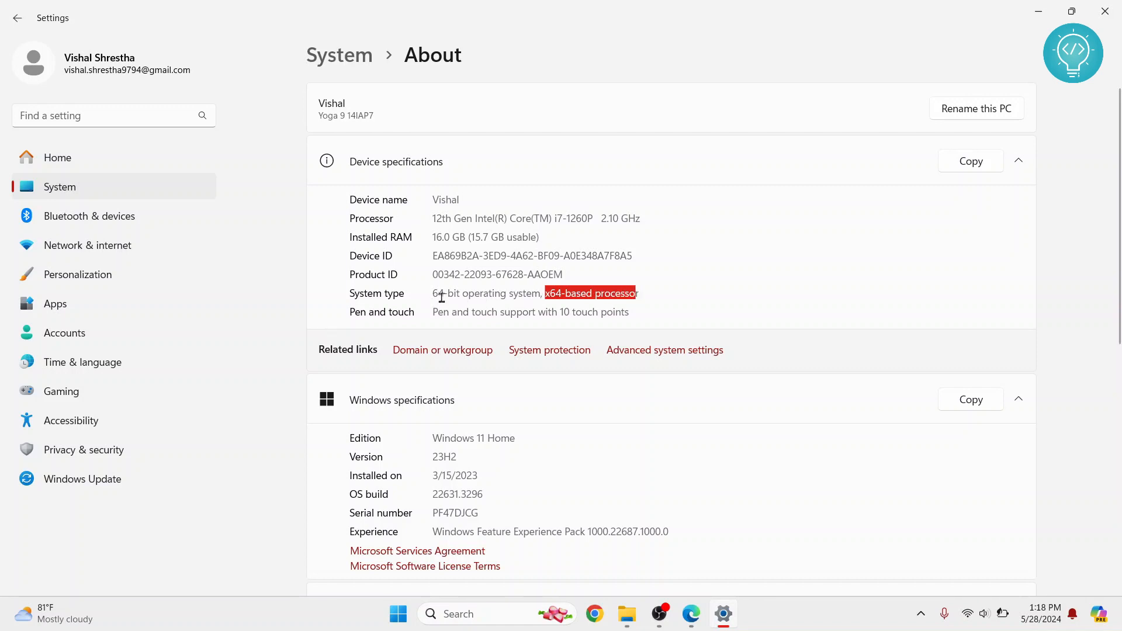
{"action": "left_click", "coordinate": [543, 294]}
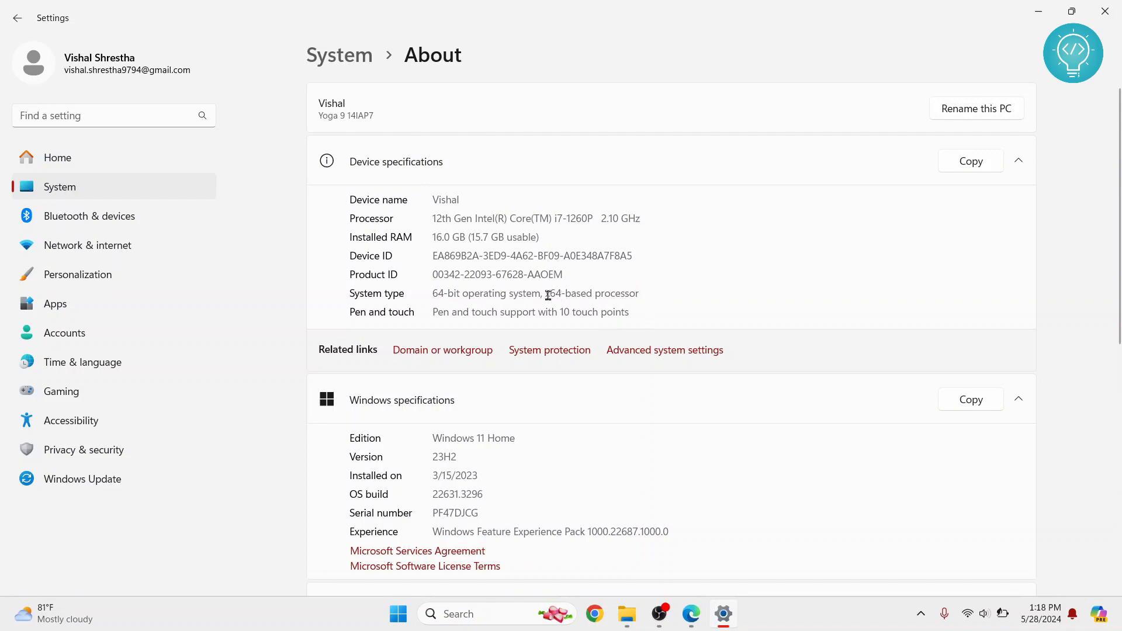
{"action": "double_click", "coordinate": [591, 294]}
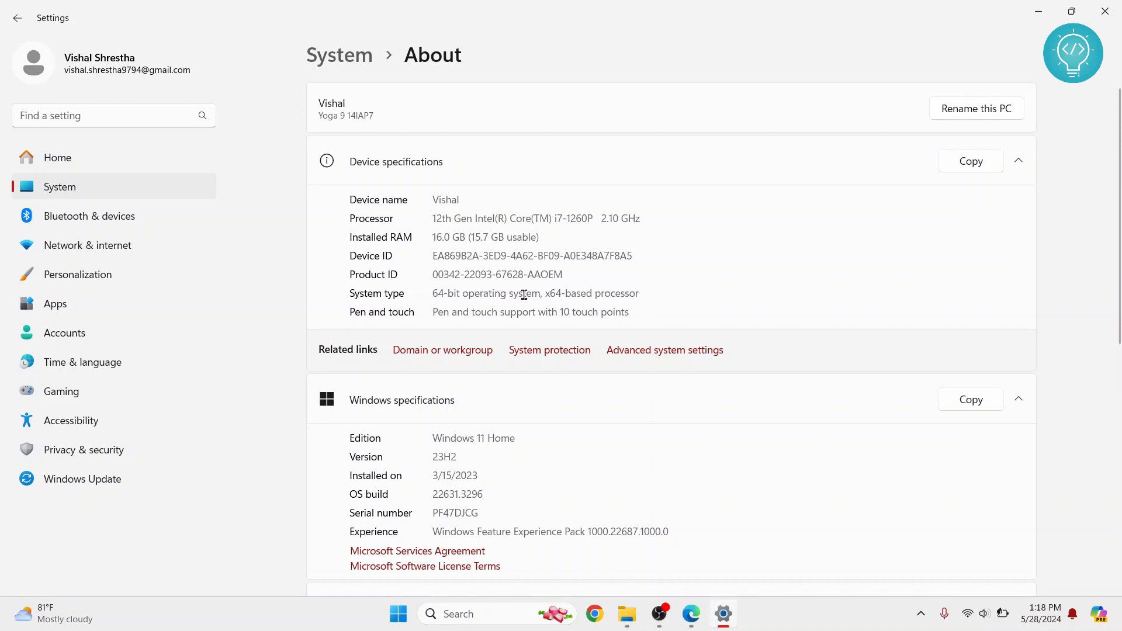
{"action": "double_click", "coordinate": [485, 293]}
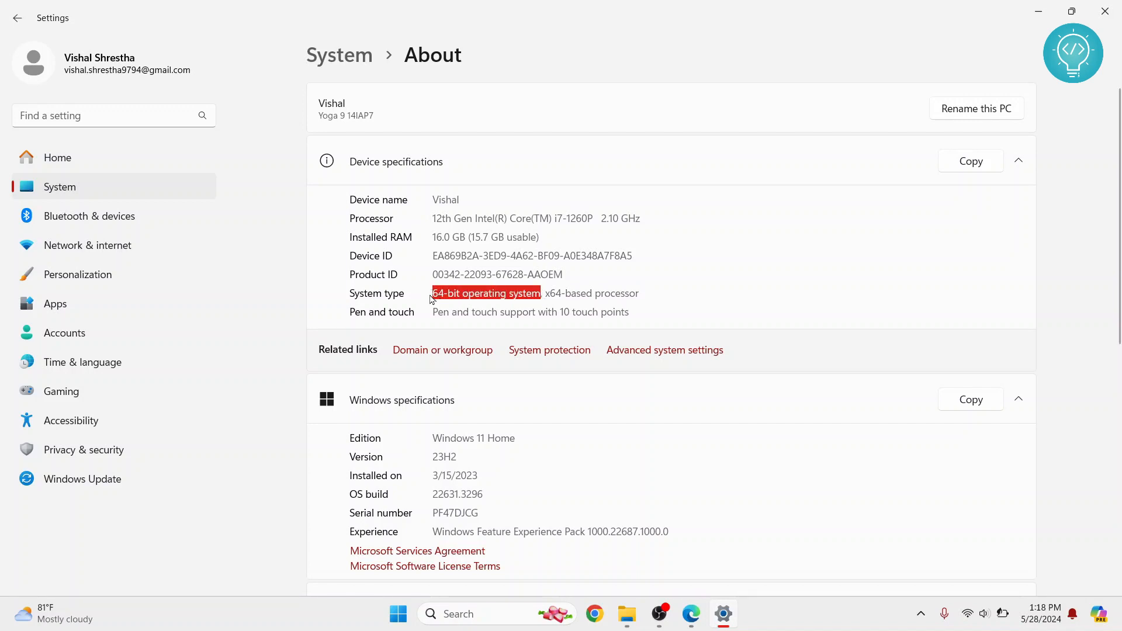
Step: Highlight the 'x64-based processor' part of the System type value instead
{"action": "double_click", "coordinate": [583, 294]}
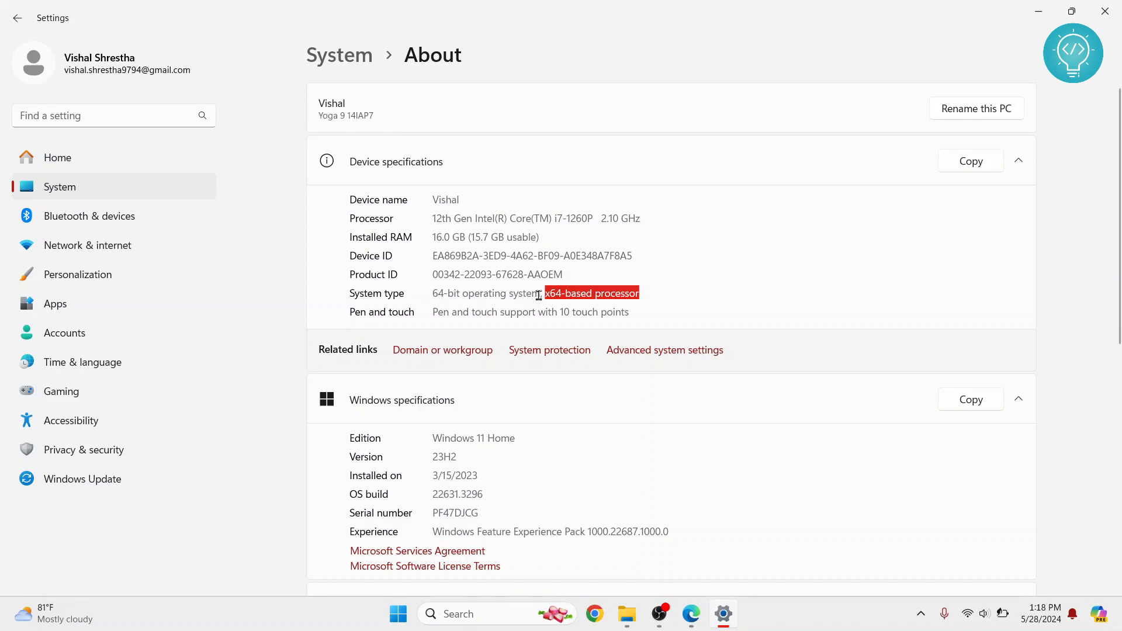
{"action": "left_click", "coordinate": [544, 292]}
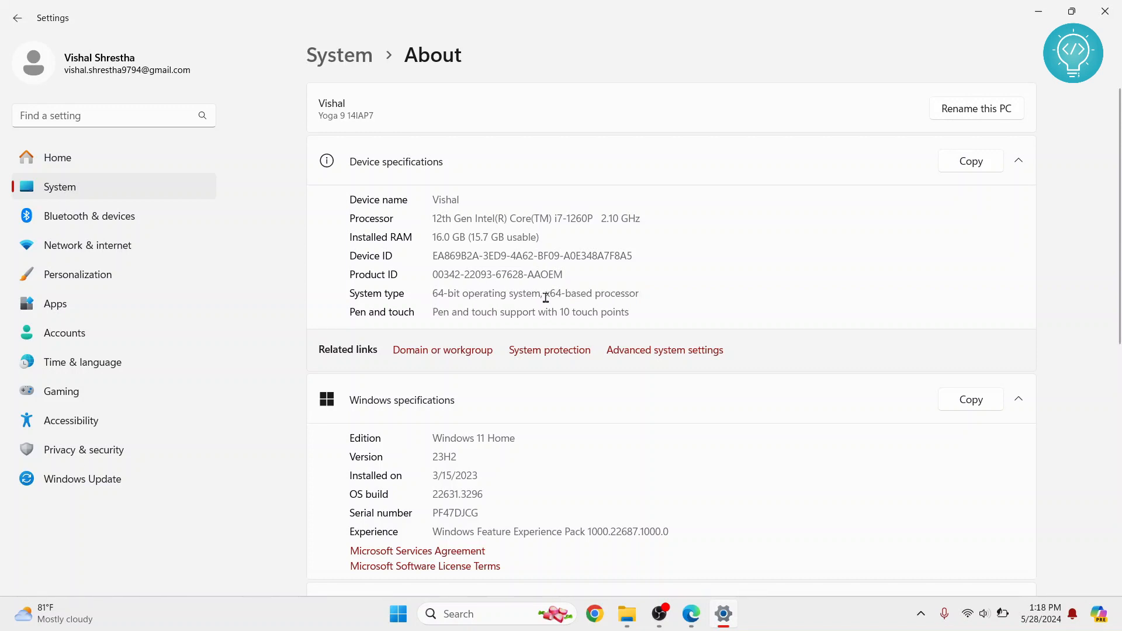
{"action": "double_click", "coordinate": [591, 293]}
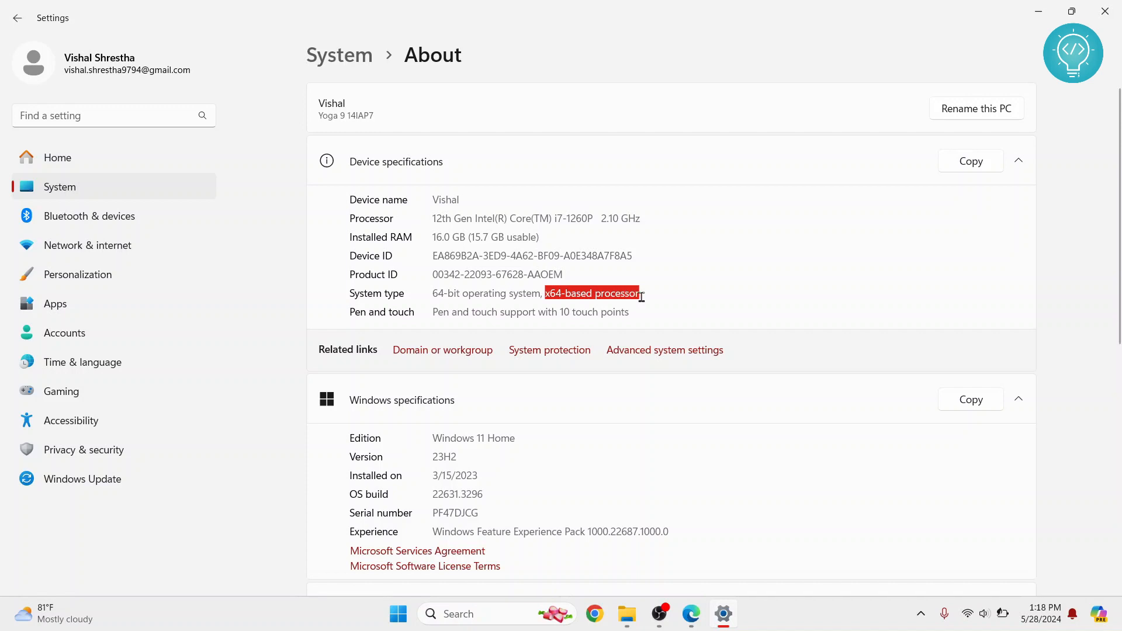